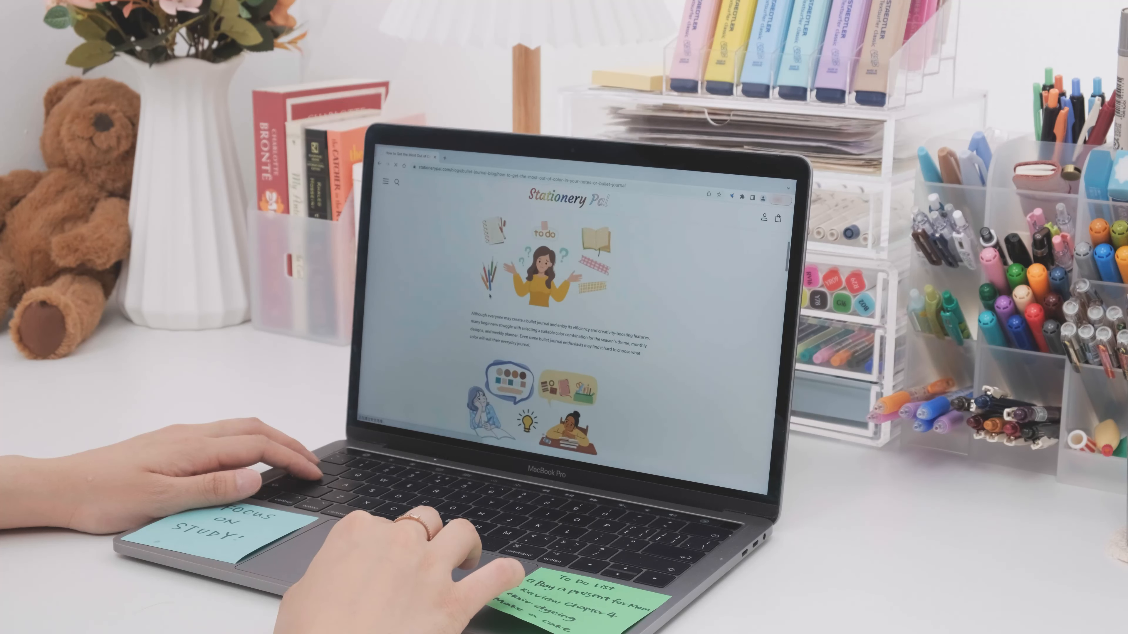
scroll(down, 3)
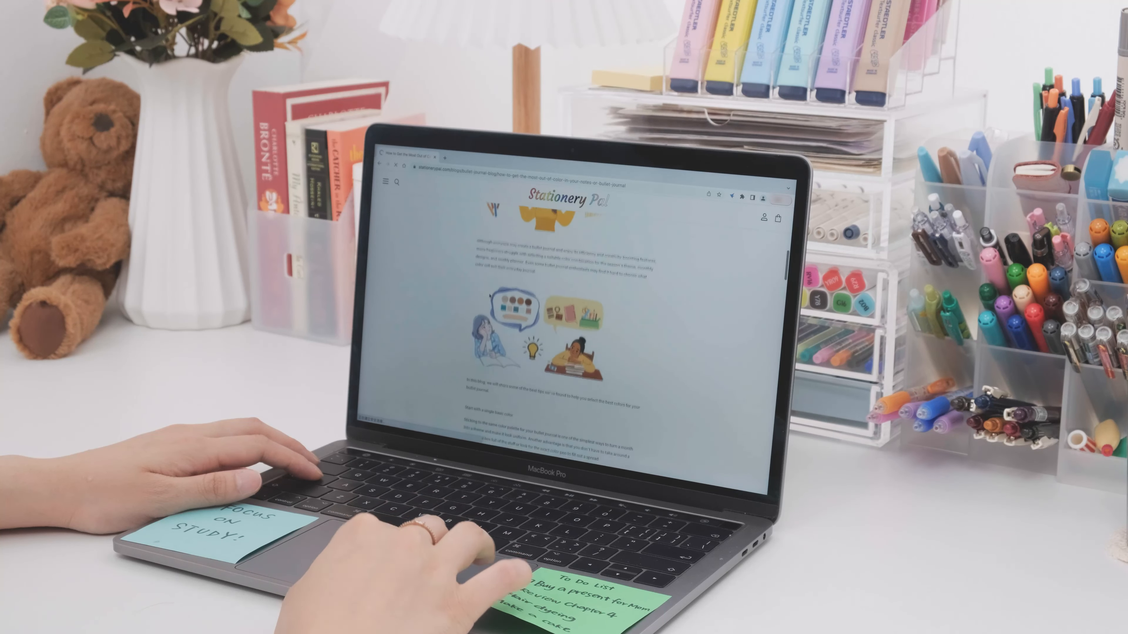
scroll(down, 3)
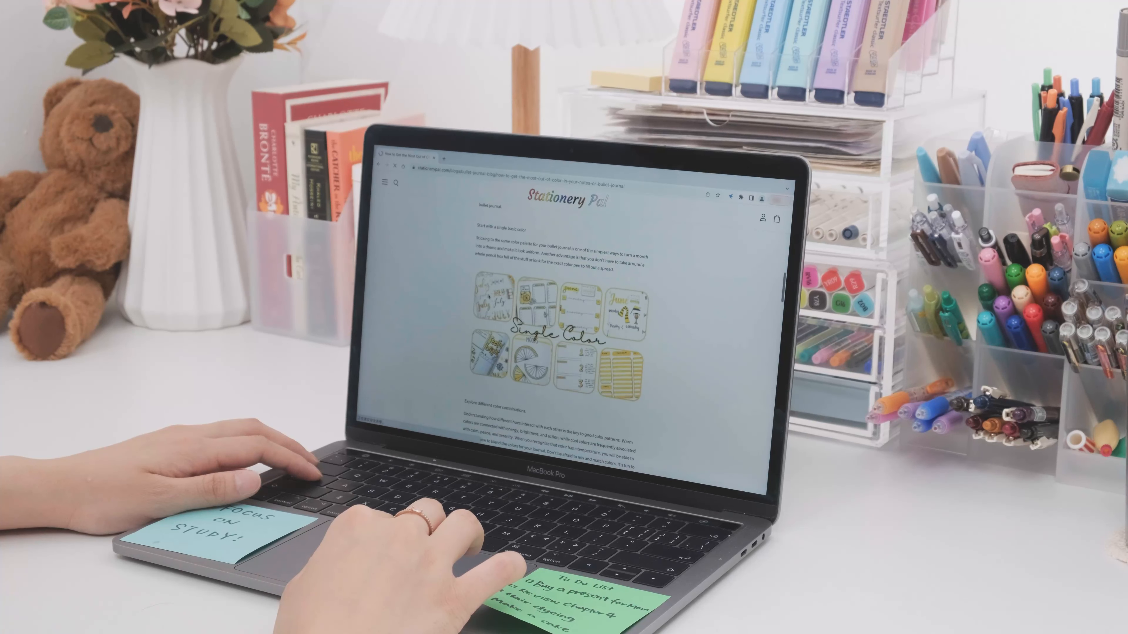
scroll(down, 3)
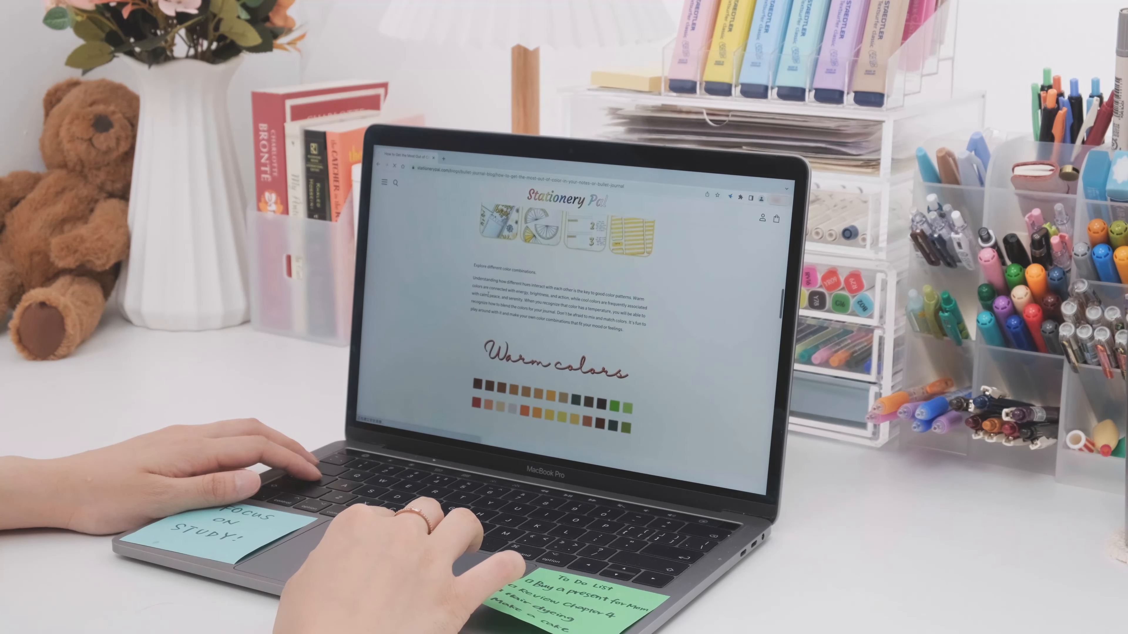